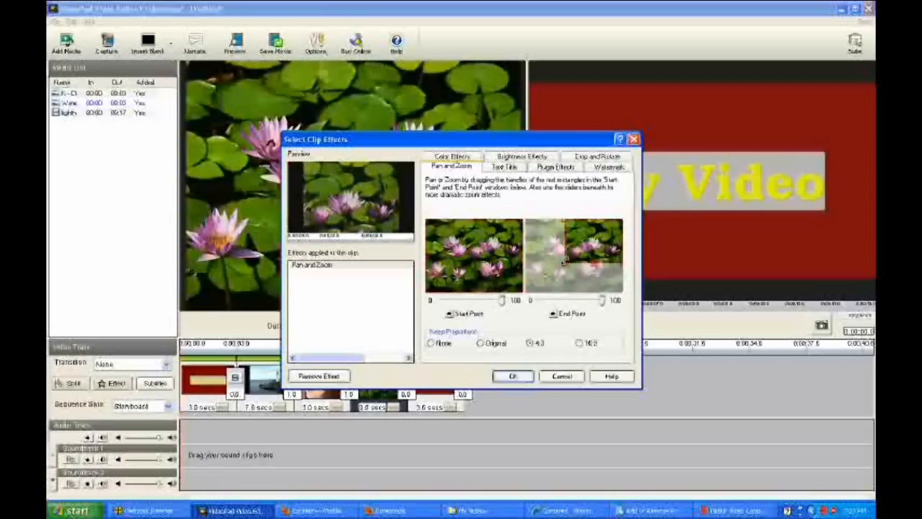
- Apply a pan-and-zoom to the water lily clip, from wide view to close-up
click(512, 375)
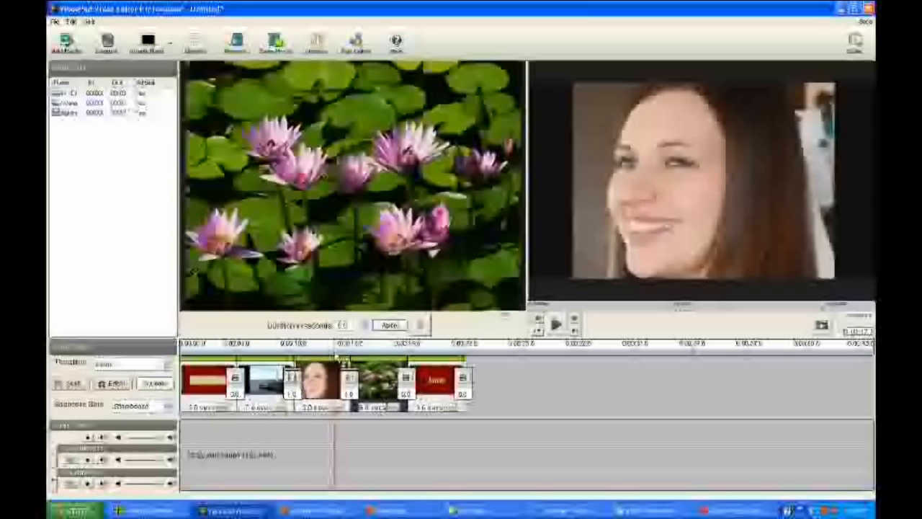